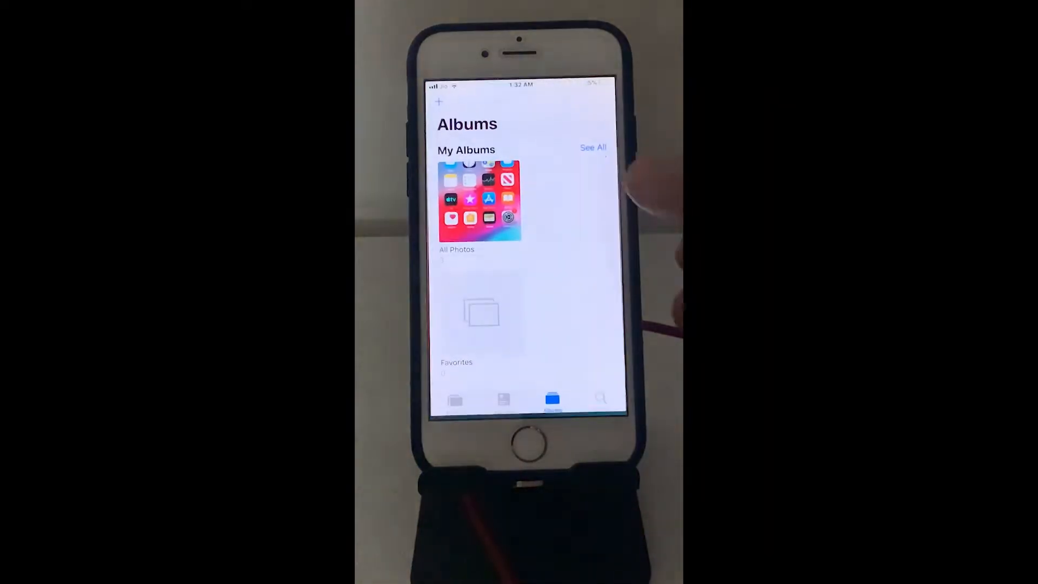
- Open the All Photos album in the iPhone Photos app and view a photo
left_click(480, 200)
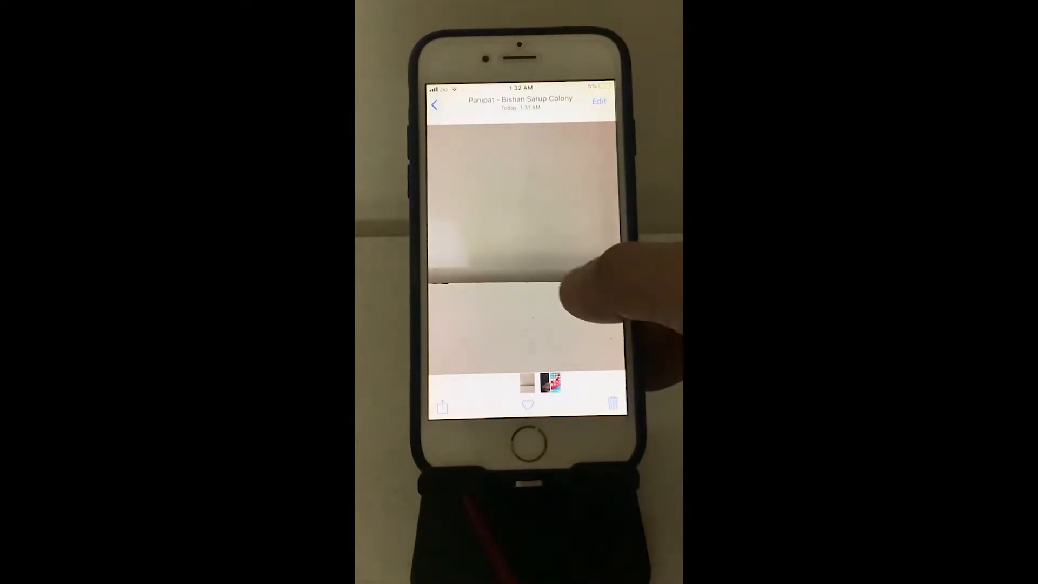
left_click(435, 104)
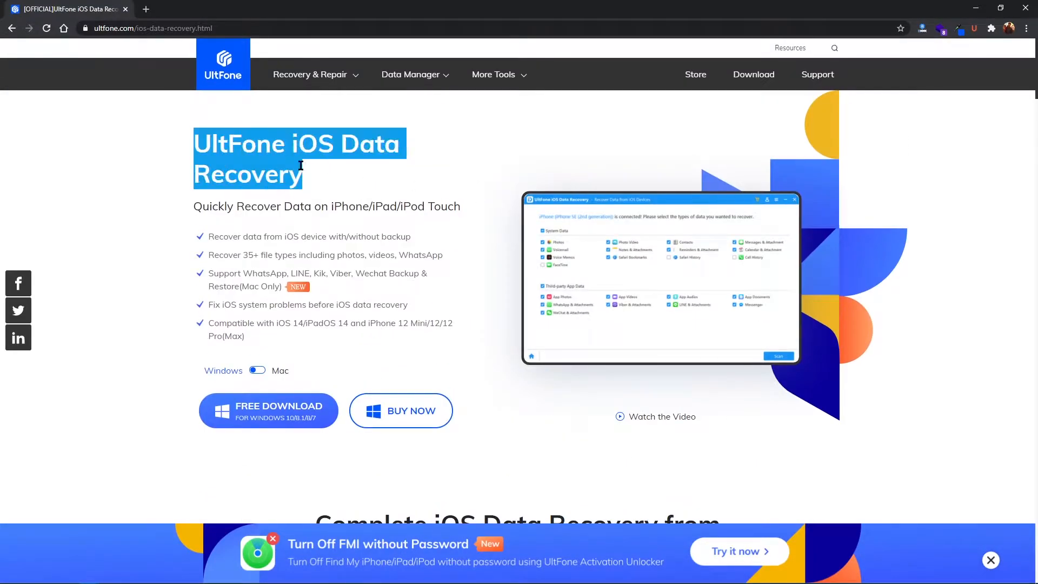
- Download UltFone iOS Data Recovery for Windows from its product page
scroll("down", 3)
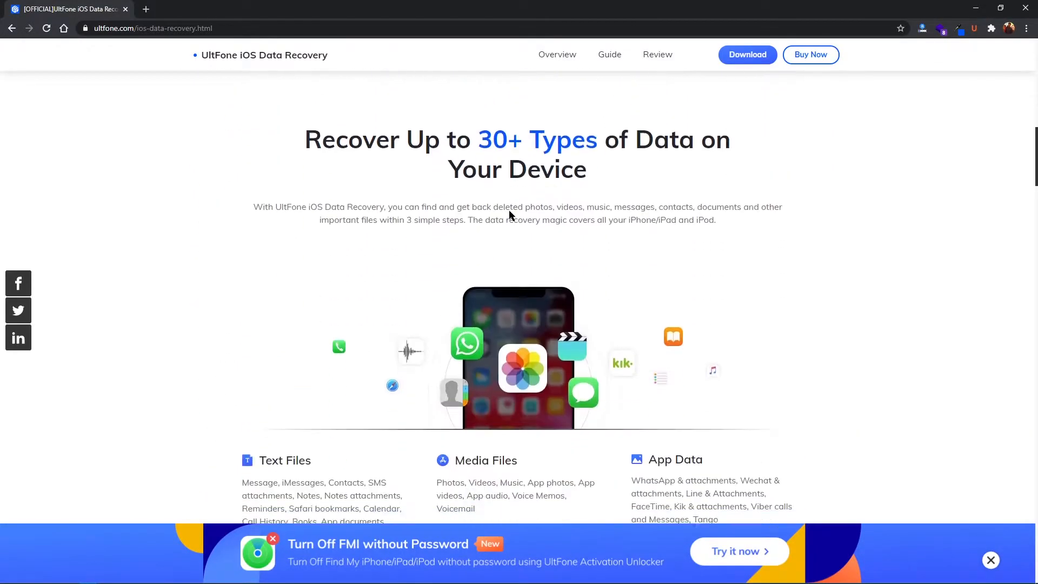
scroll("down", 3)
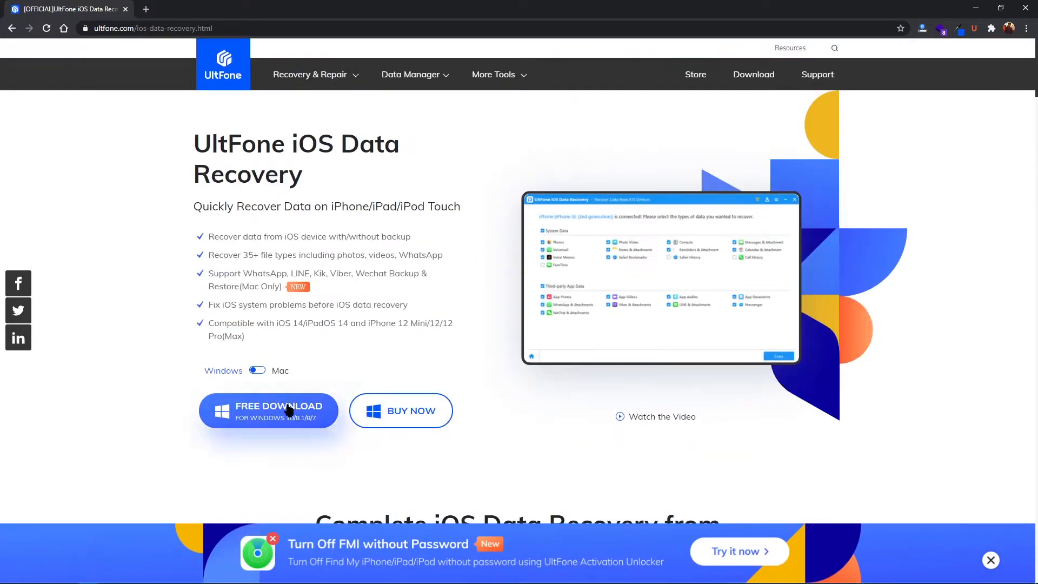
left_click(278, 407)
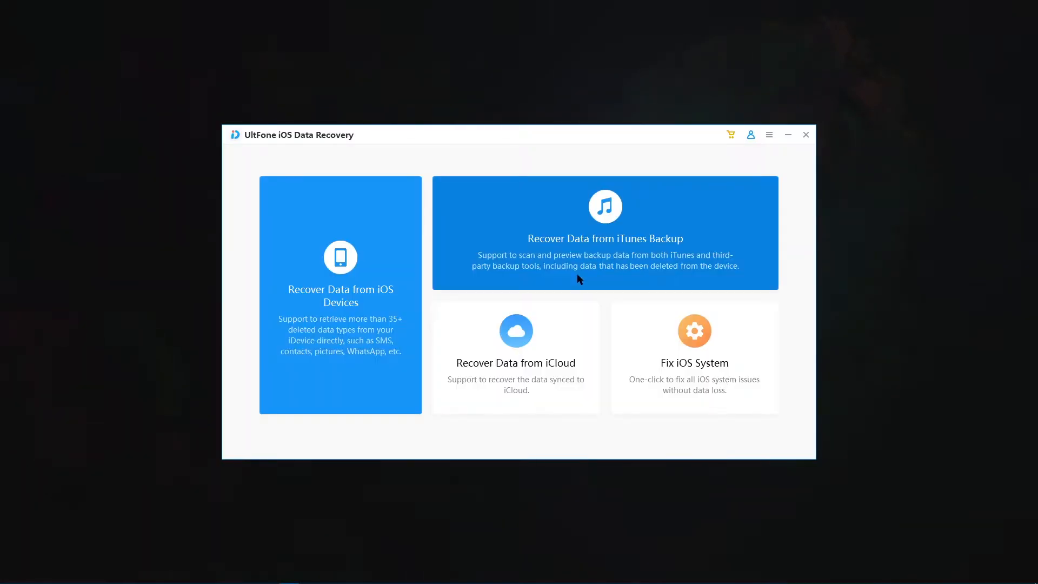
mouse_move(435, 156)
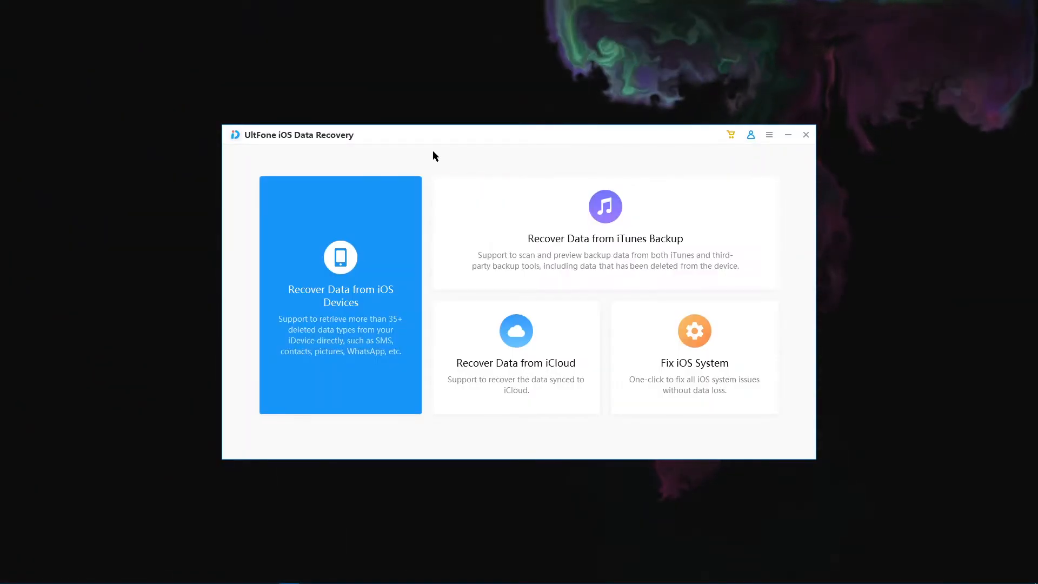
- Pick the iPhone's iTunes backup and scan it for Photos only
left_click(604, 238)
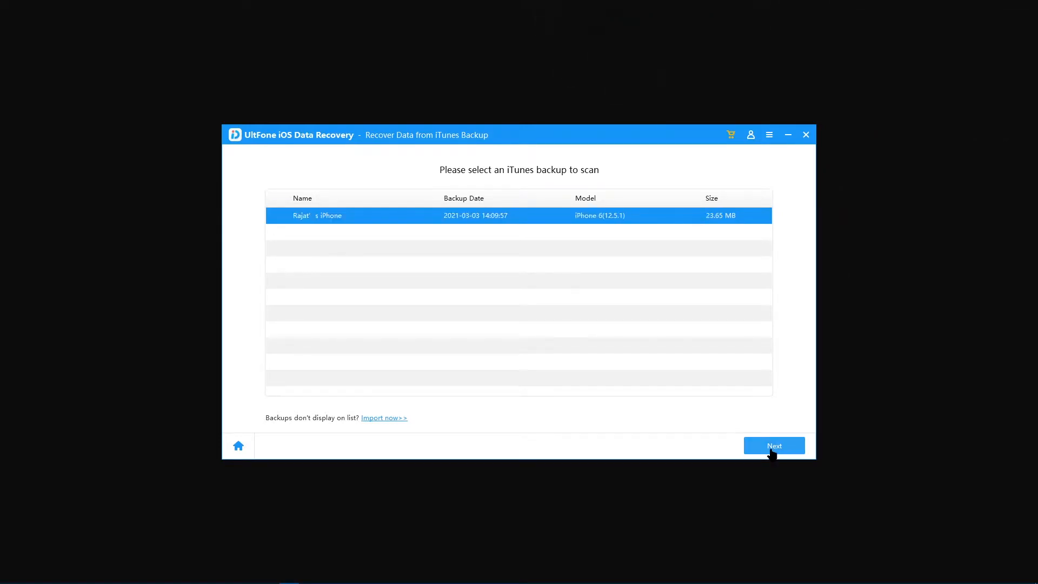
left_click(774, 446)
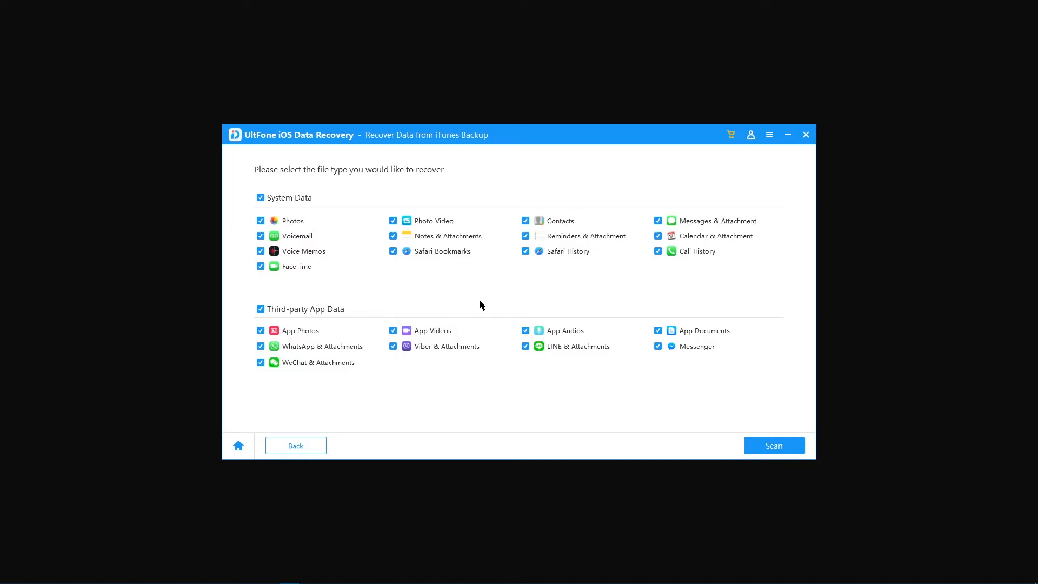
mouse_move(259, 206)
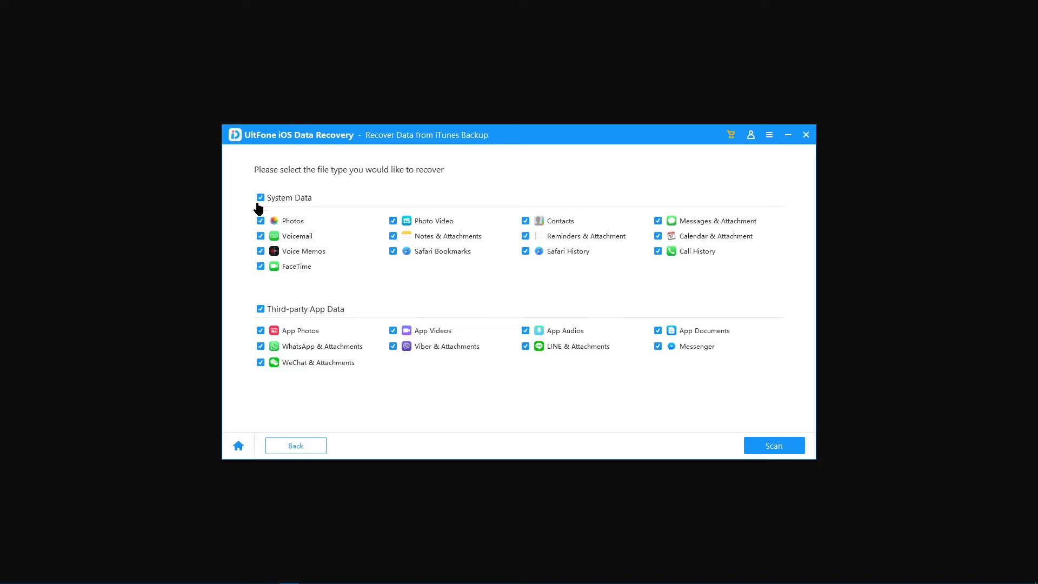
left_click(260, 198)
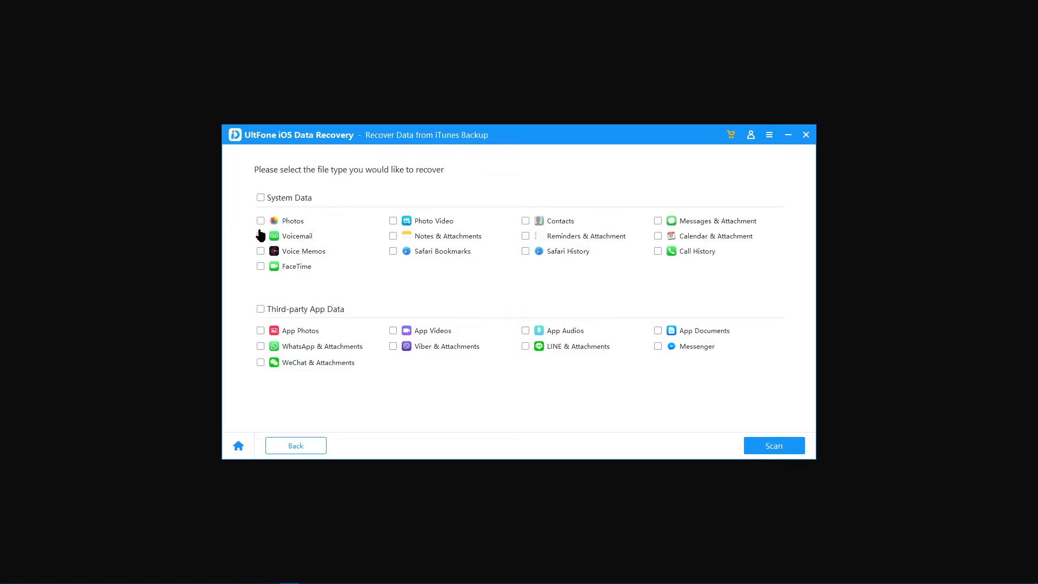
left_click(774, 445)
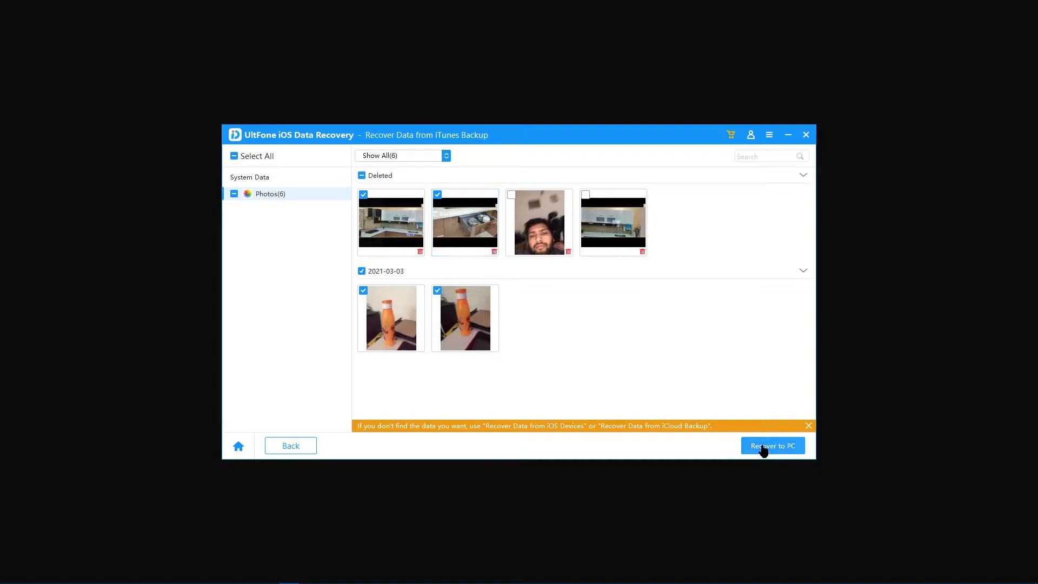
- Recover the checked photos to the PC on the Multimedia (M:) drive
left_click(772, 445)
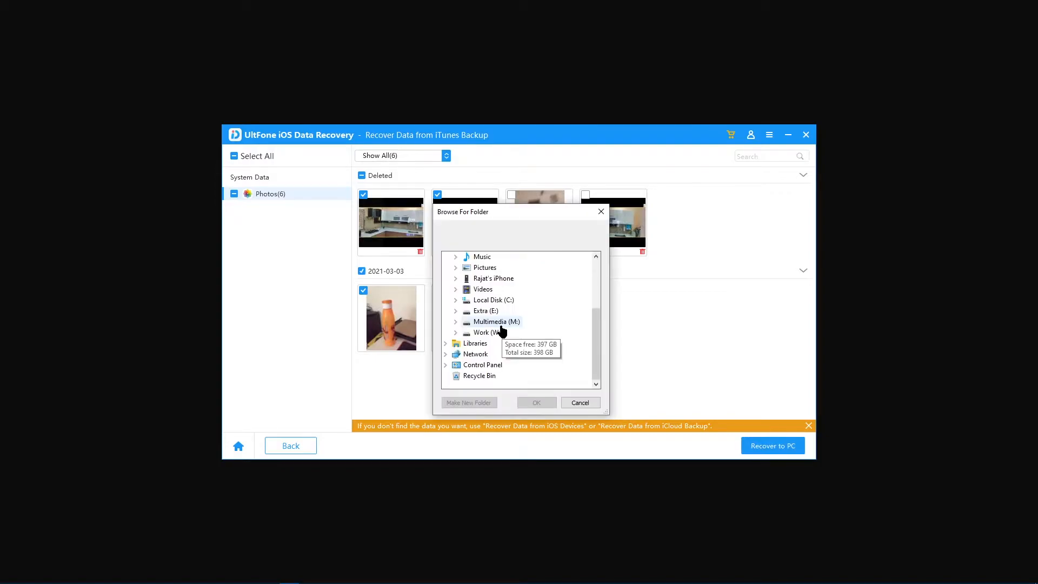
left_click(498, 375)
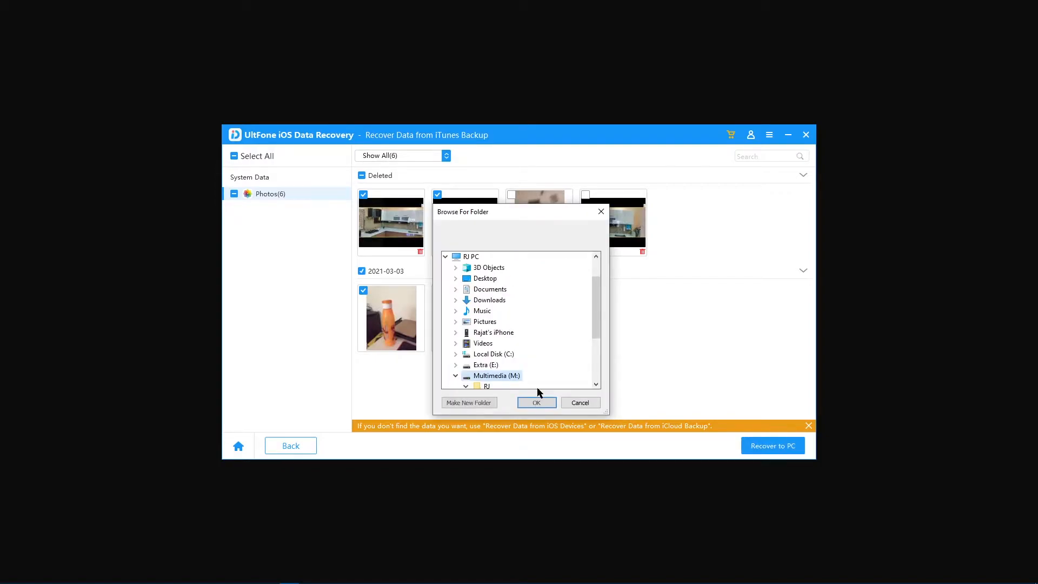
left_click(536, 402)
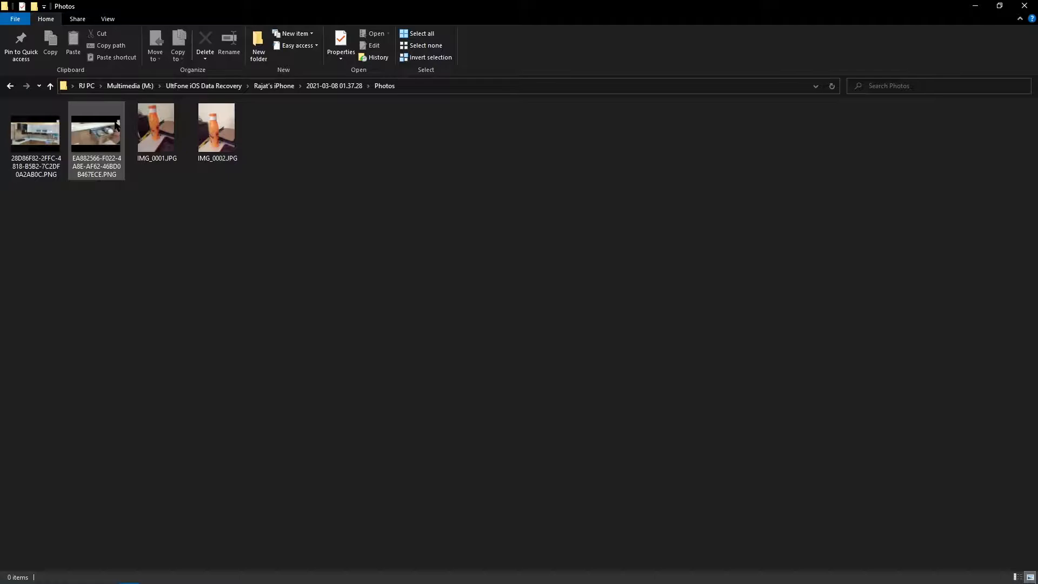
- Browse the four recovered images in the Photos output folder on drive M:
left_click(159, 179)
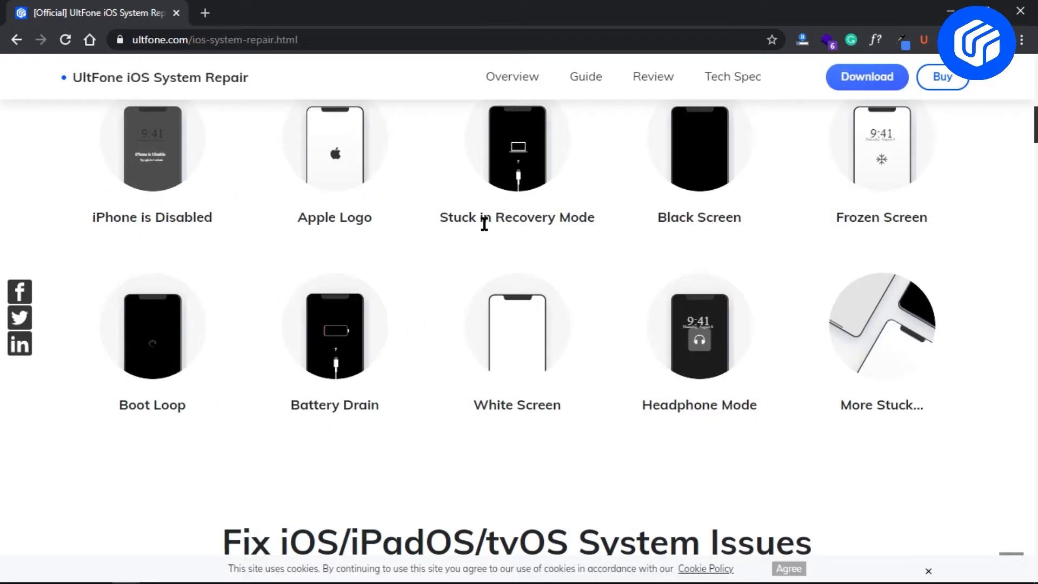
- Download UltFone iOS System Repair for Windows from its product page
scroll("down", 3)
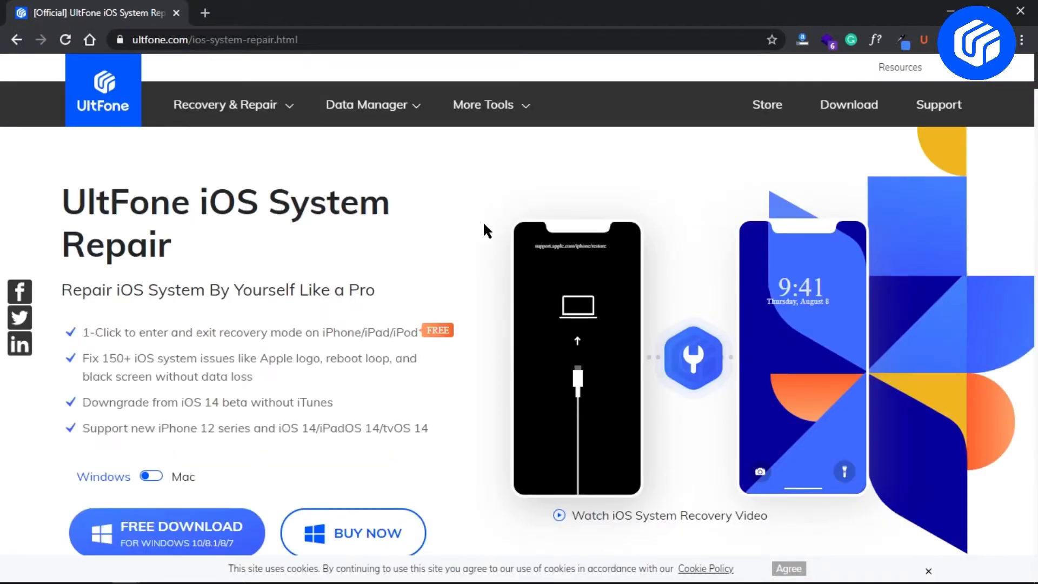
mouse_move(225, 516)
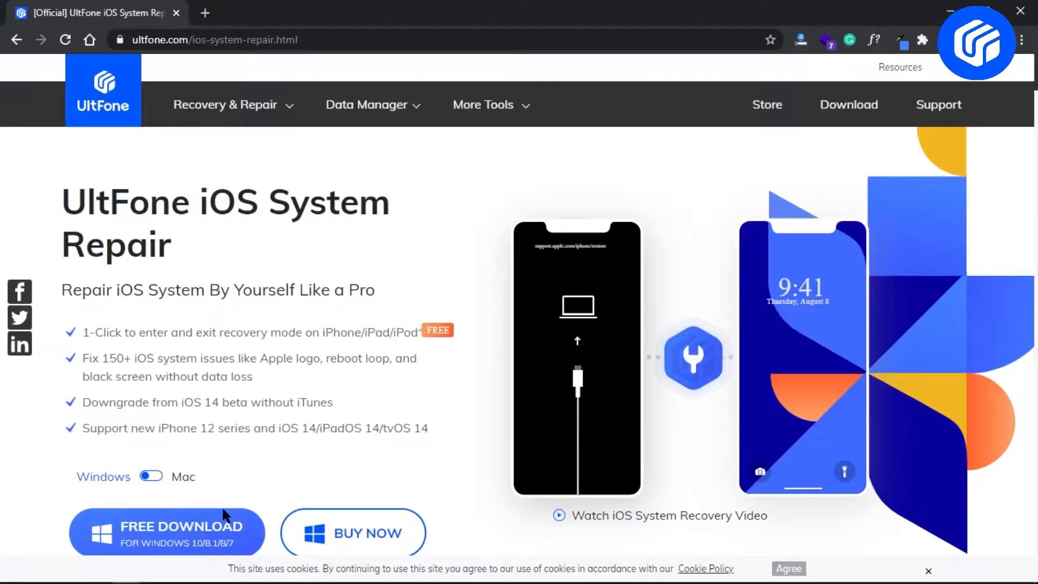
left_click(165, 532)
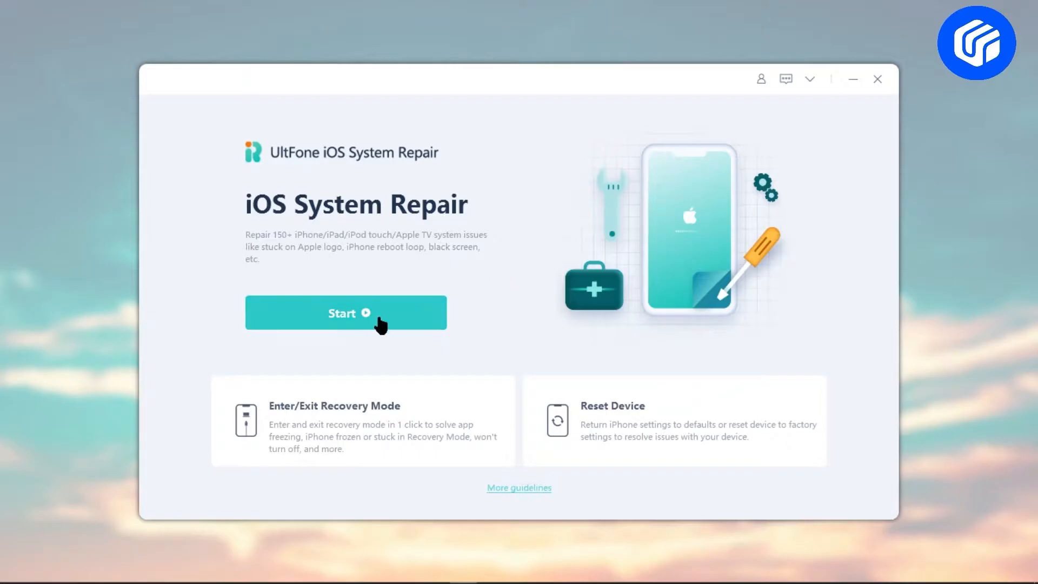
mouse_move(645, 422)
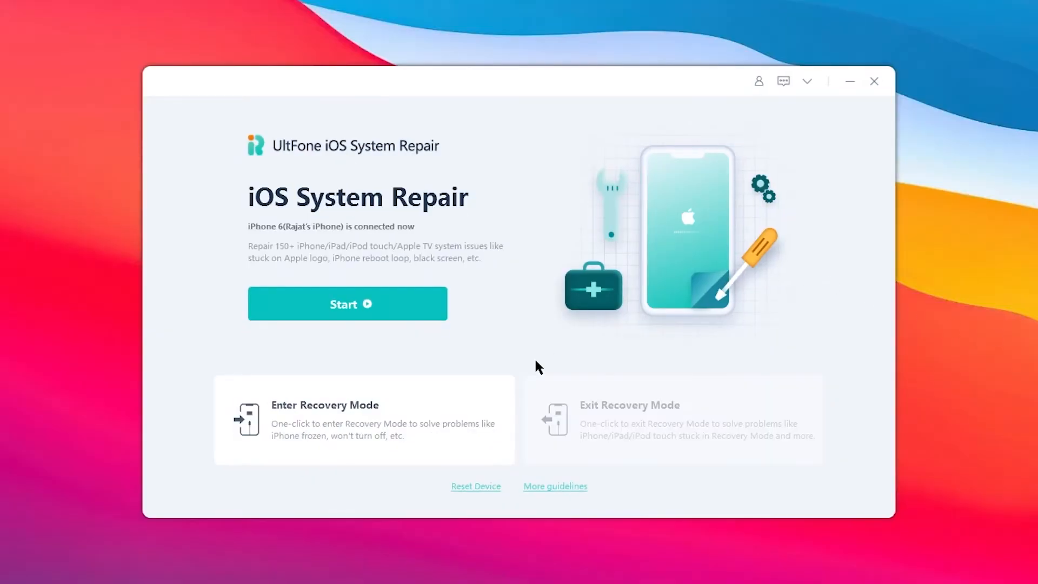
- Start iOS System Repair on the detected iPhone 6
left_click(347, 304)
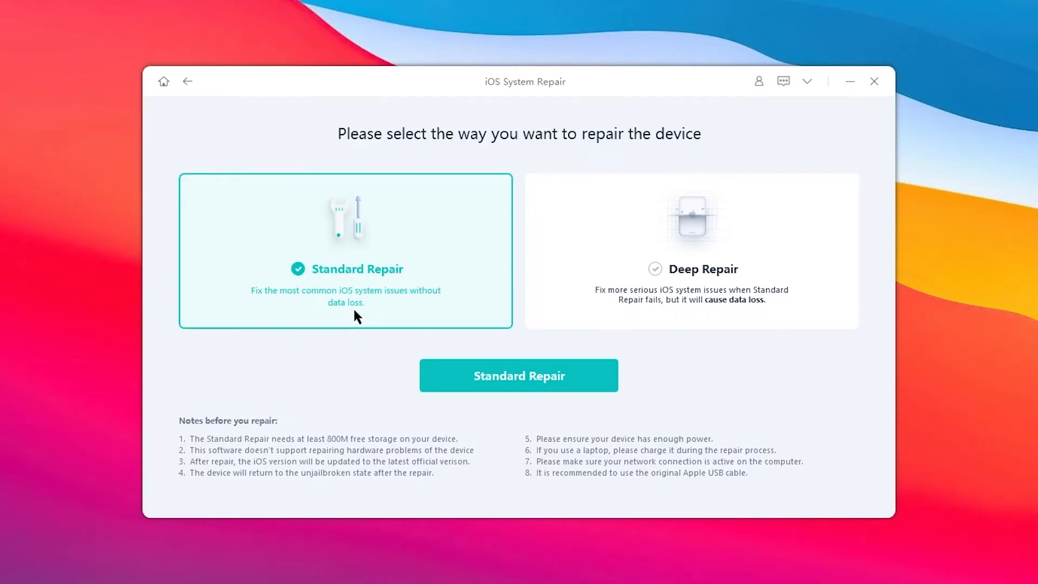
- Select Standard Repair and download firmware 12.5.1 for the iPhone 6
left_click(518, 374)
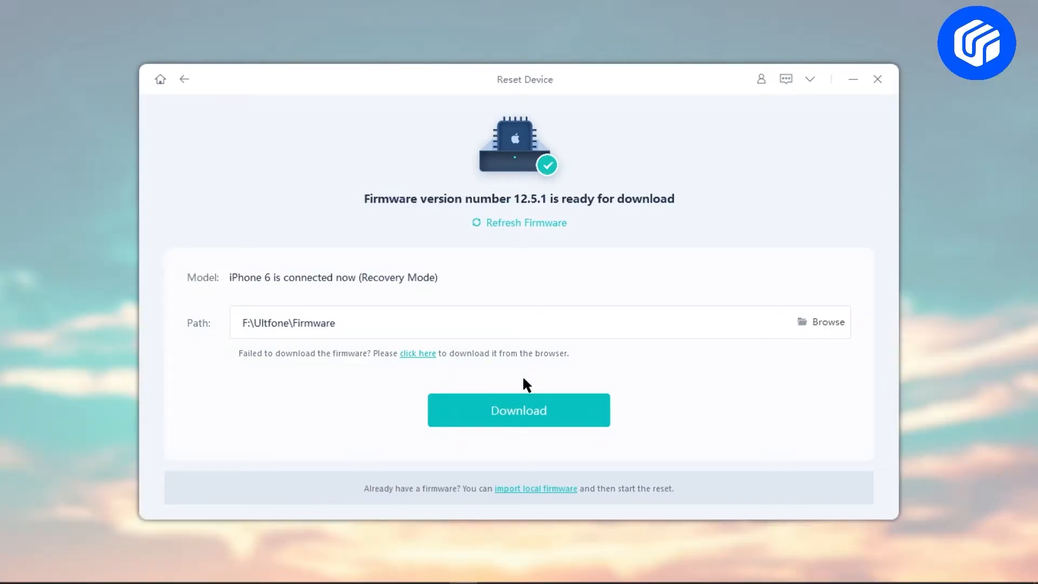
left_click(519, 410)
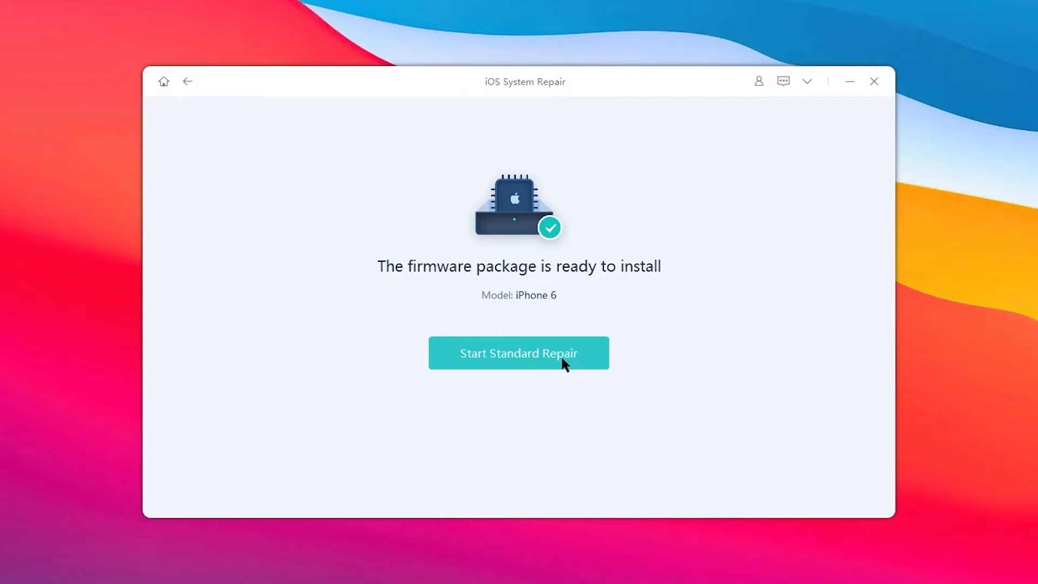
- Run Start Standard Repair on the iPhone 6 until it reports completion
left_click(519, 353)
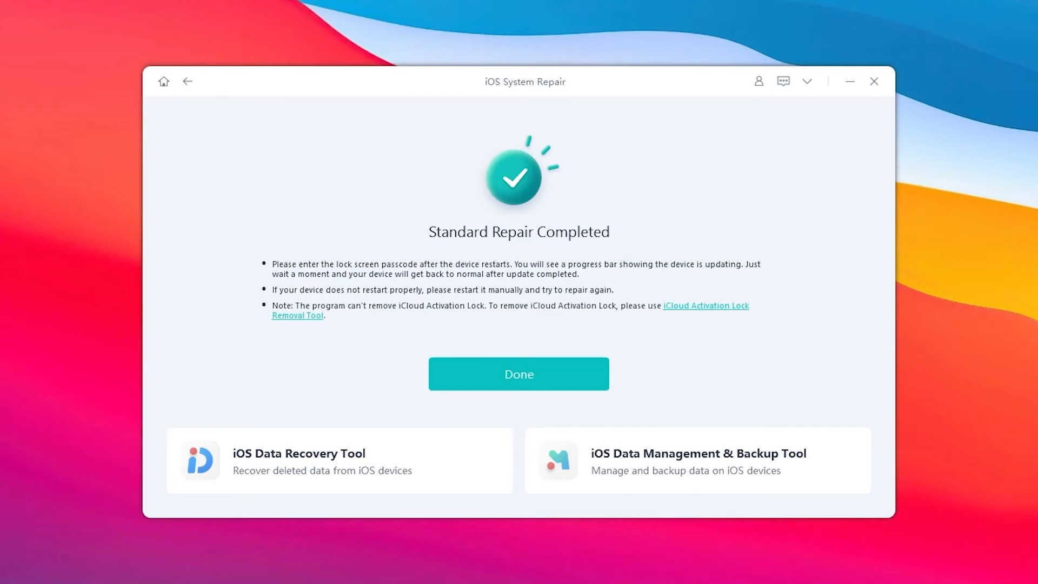
mouse_move(653, 396)
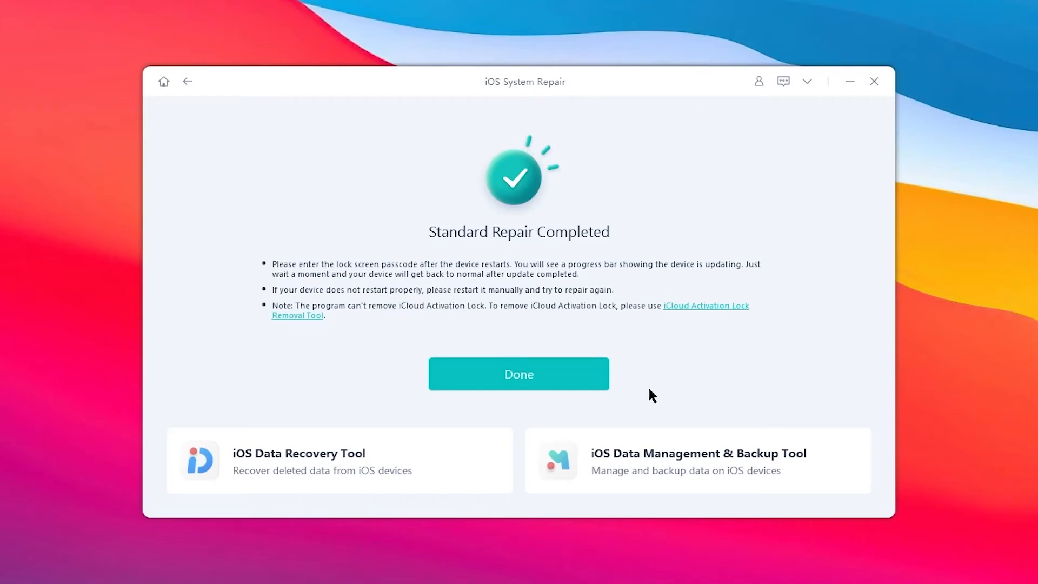